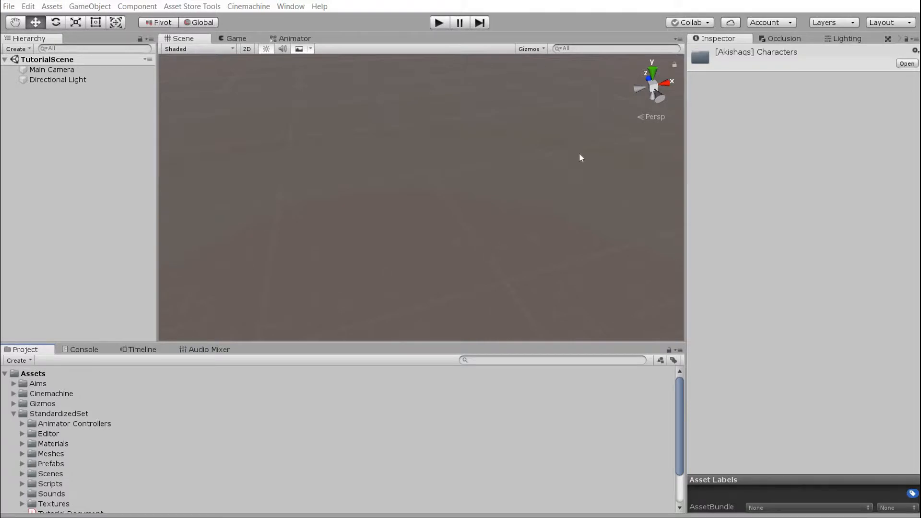
pyautogui.moveTo(333, 246)
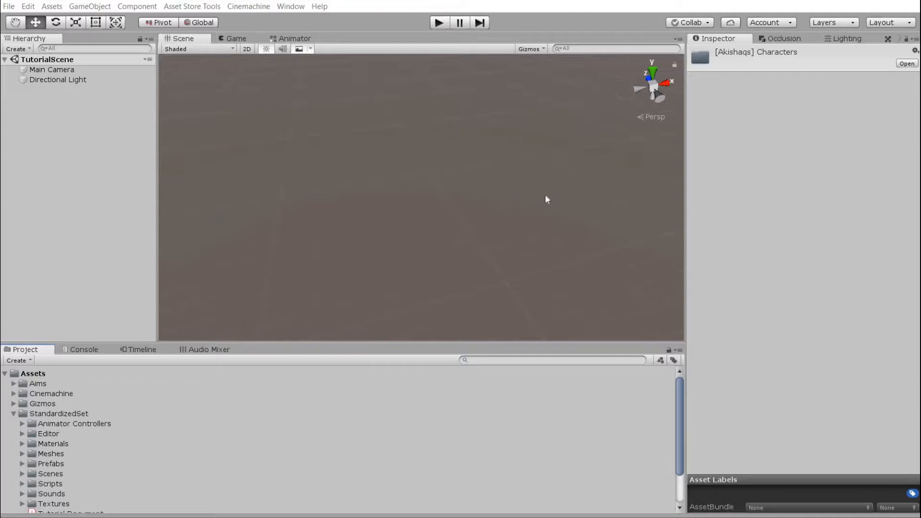
pyautogui.moveTo(605, 161)
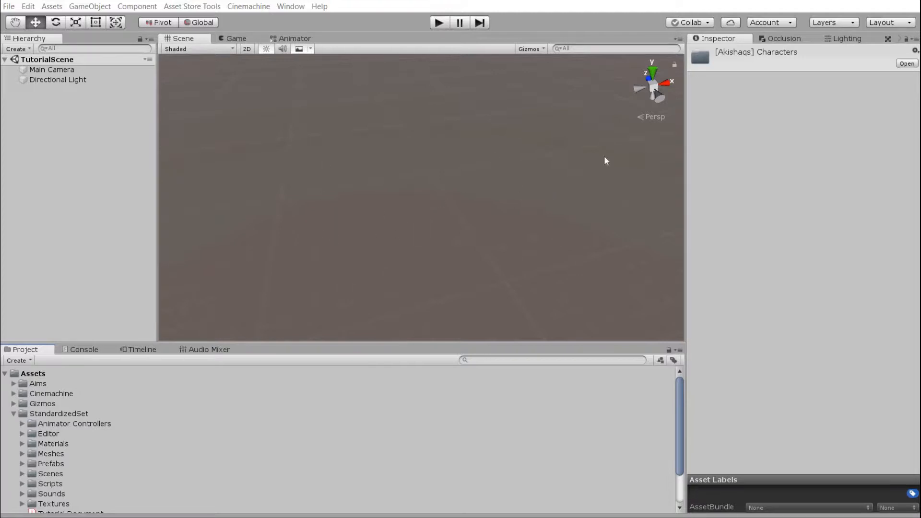
pyautogui.moveTo(653, 170)
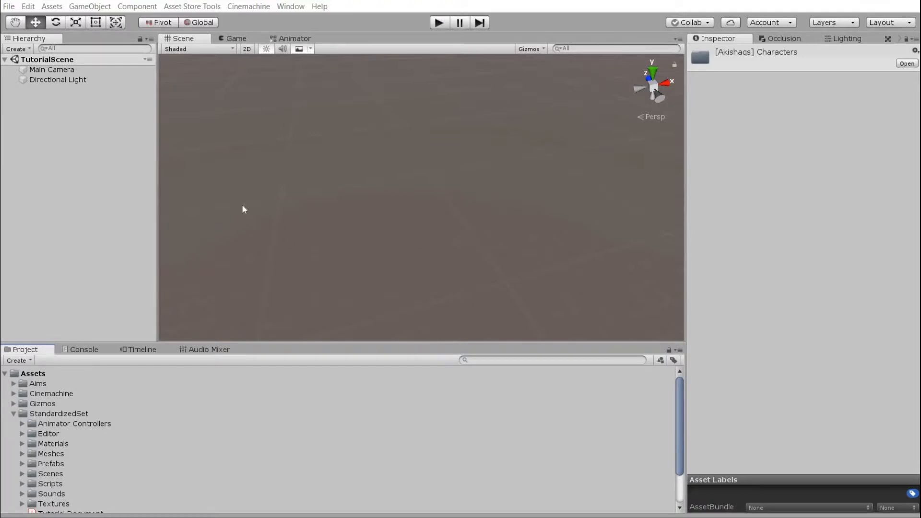
pyautogui.moveTo(474, 198)
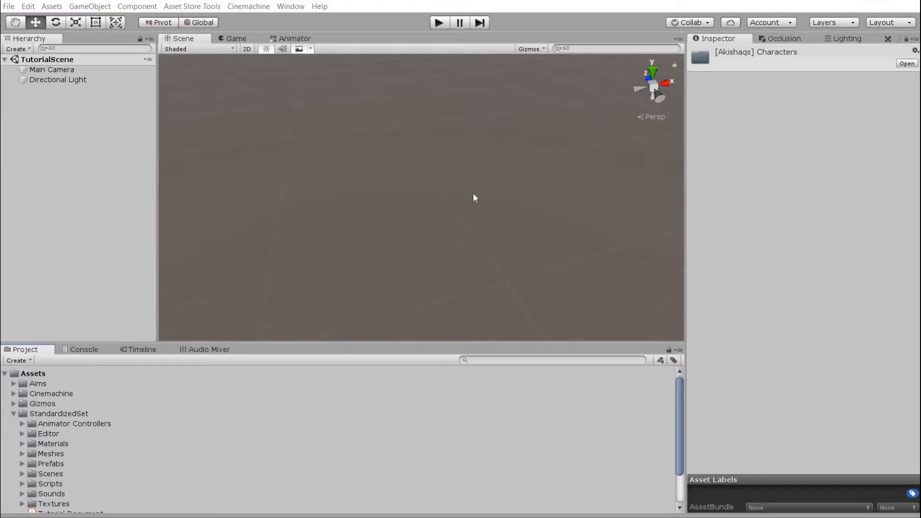
# Bring TutorialBowModel into the scene, add a ground Plane, and select the model asset's import settings
pyautogui.scroll(-3)
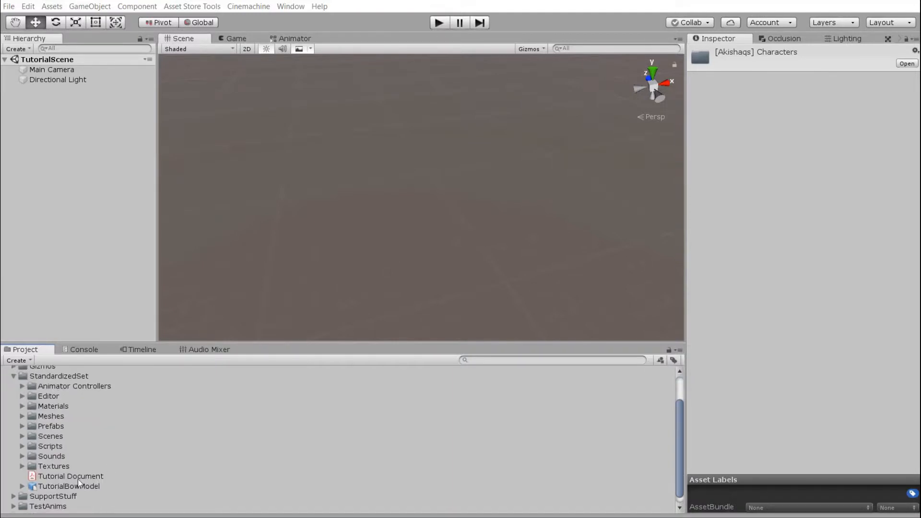
pyautogui.click(68, 485)
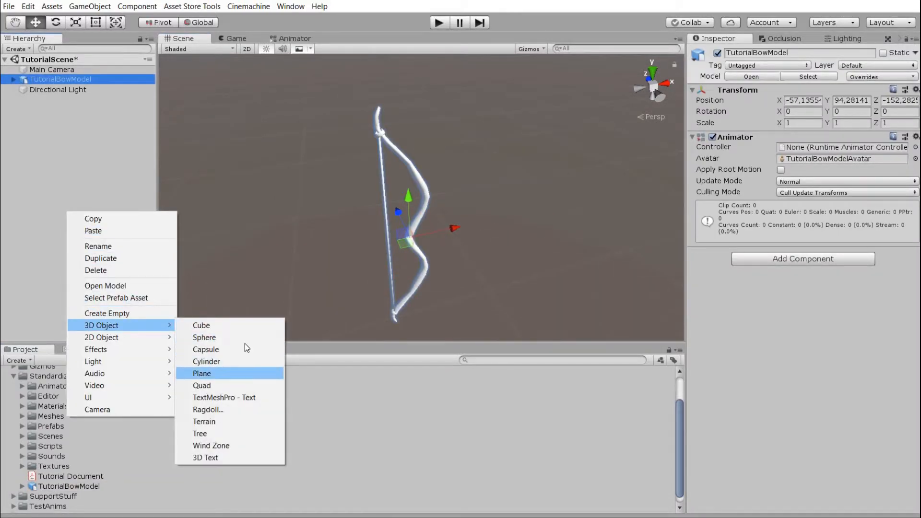
pyautogui.click(201, 373)
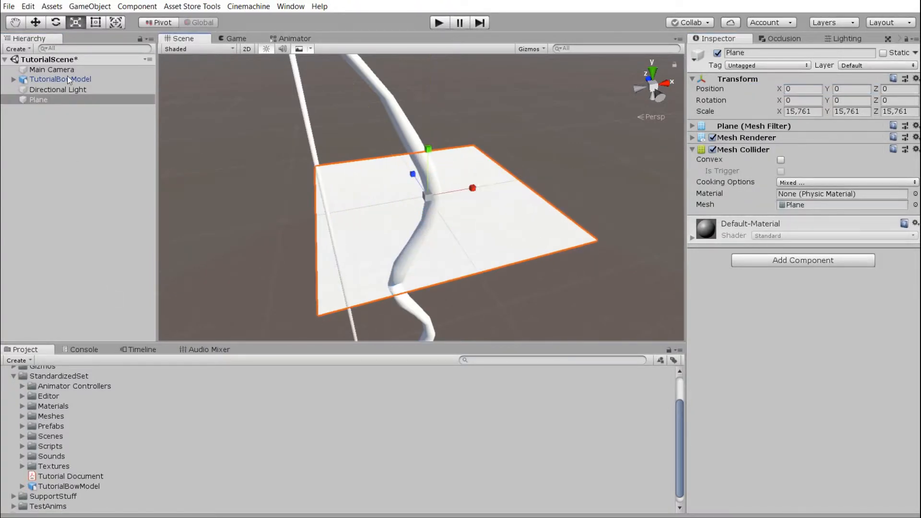
pyautogui.click(60, 79)
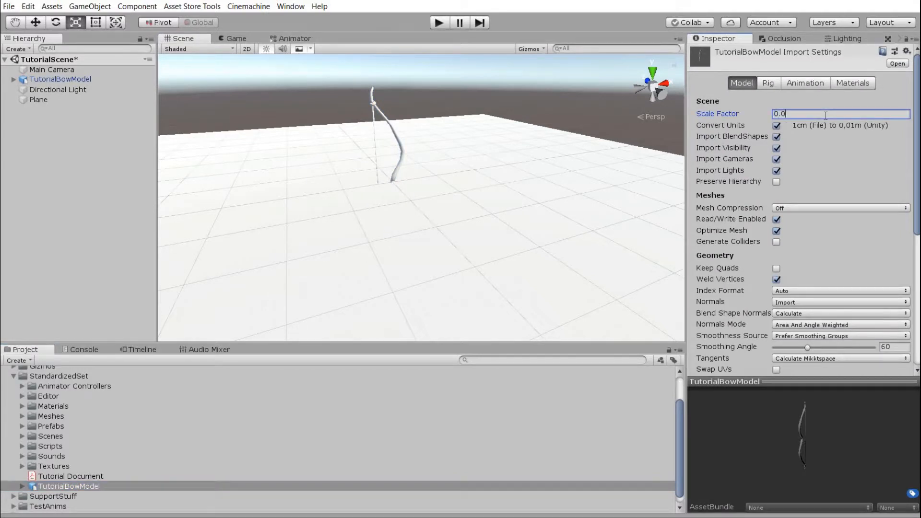
# Apply the reduced import Scale Factor and stand the bow at Position Y 0.914 above the plane
pyautogui.scroll(-3)
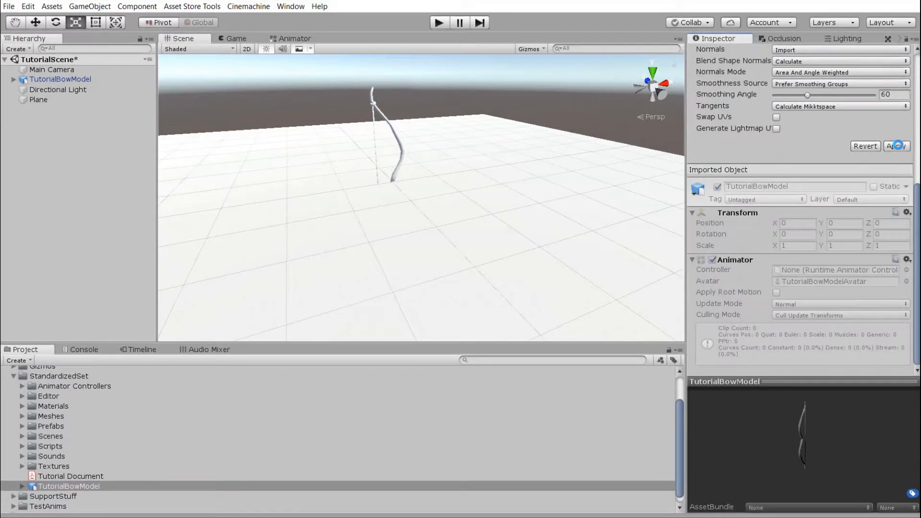
pyautogui.click(894, 146)
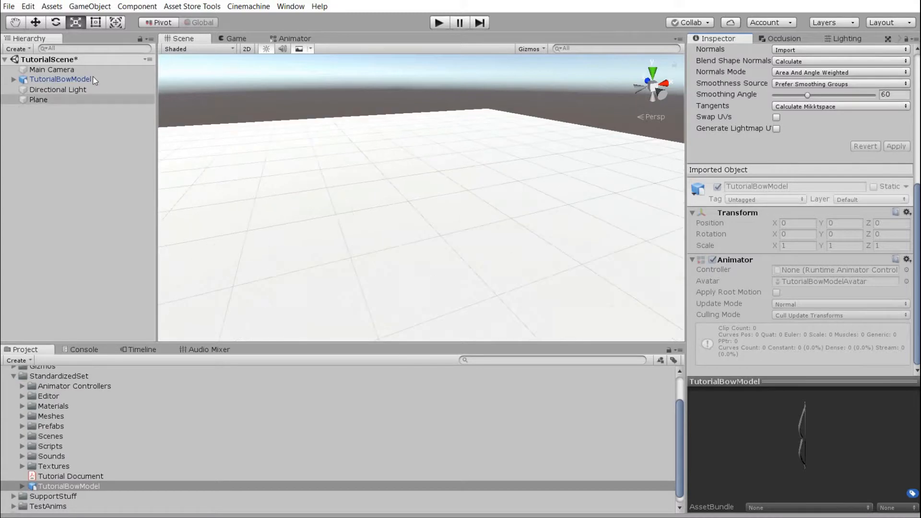
pyautogui.click(60, 79)
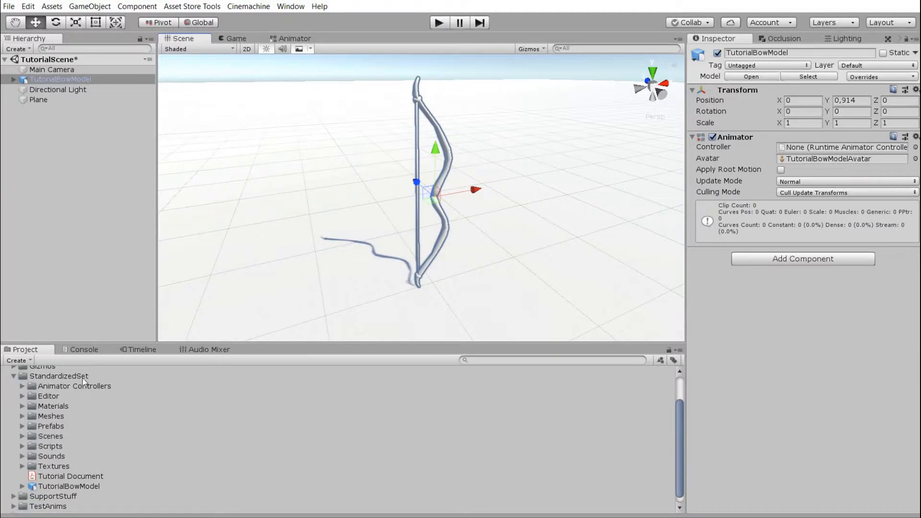
# Create a 'ground' material with grey-brown Albedo and Smoothness 0 and put it on the Plane
pyautogui.rightClick(59, 376)
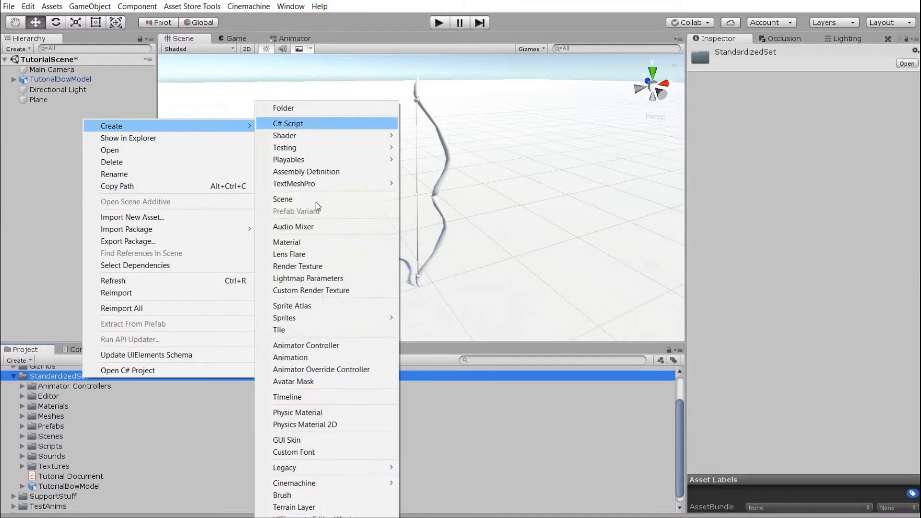
pyautogui.click(286, 241)
pyautogui.write('ground')
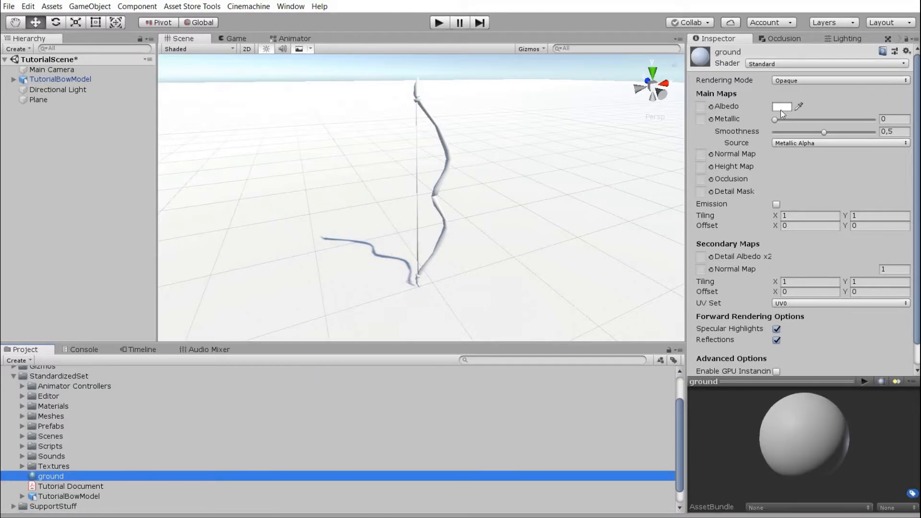
pyautogui.click(781, 107)
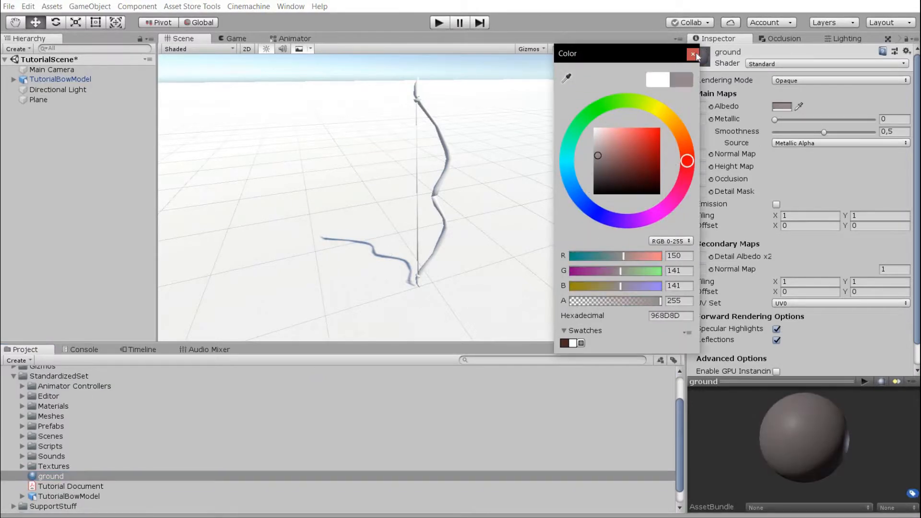
pyautogui.click(695, 53)
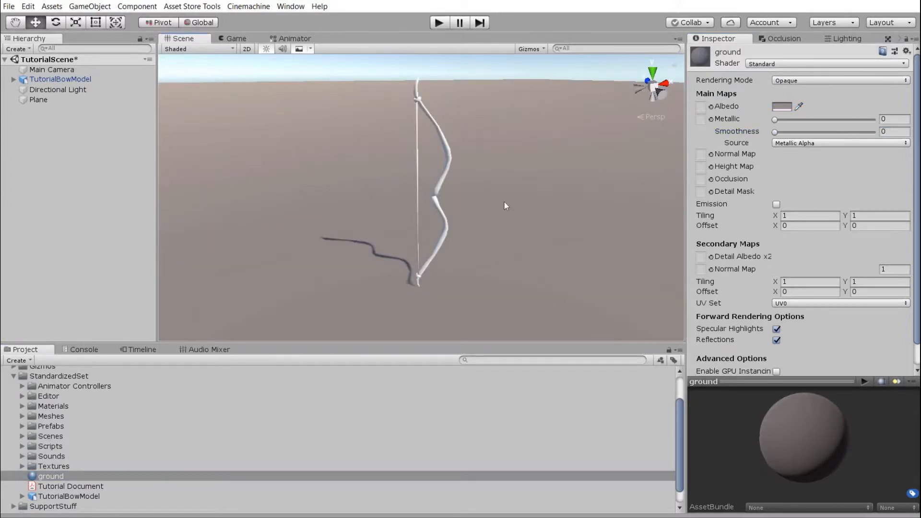
pyautogui.click(60, 79)
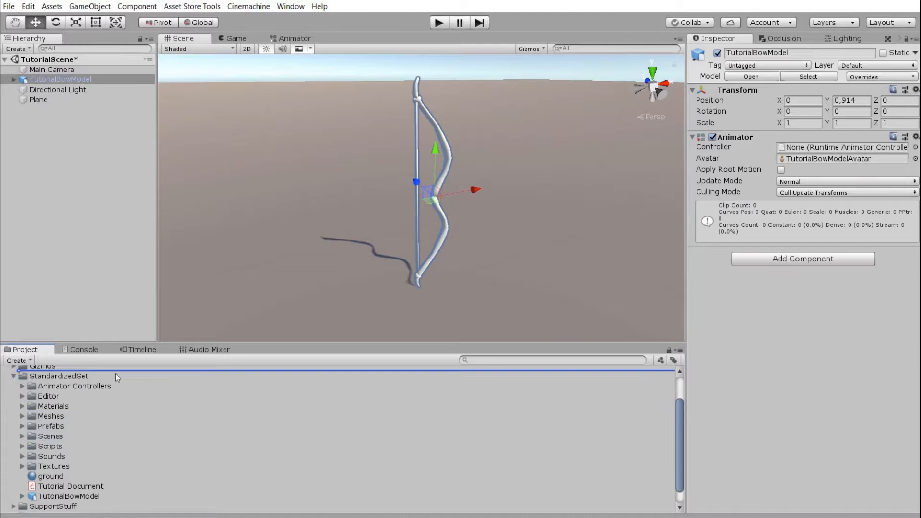
# Save TutorialBowModel as a prefab asset and open it in prefab editing
pyautogui.click(60, 508)
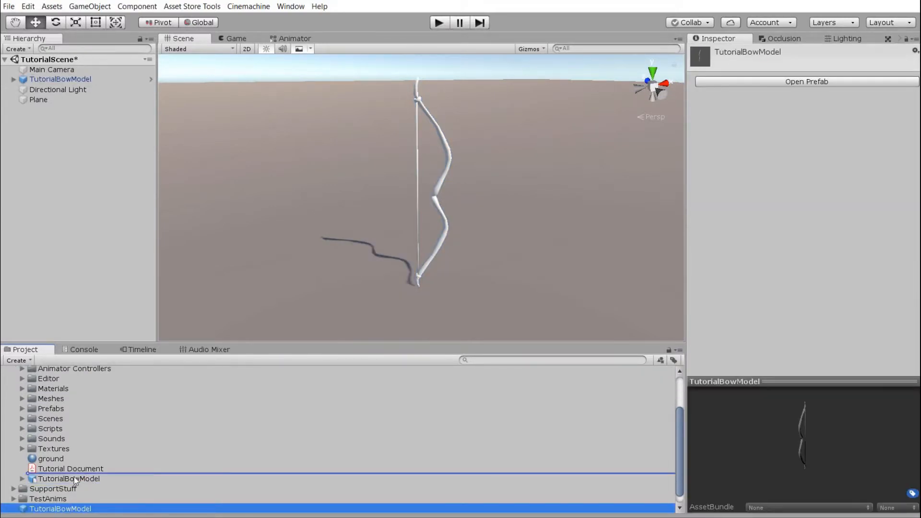
pyautogui.doubleClick(69, 478)
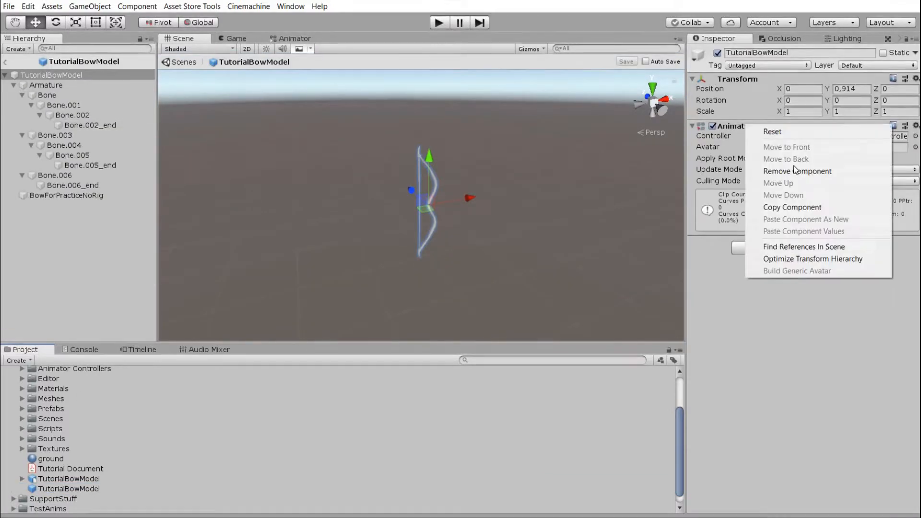
# Remove the Animator and add the Standardized Bow script component to the bow prefab
pyautogui.click(797, 170)
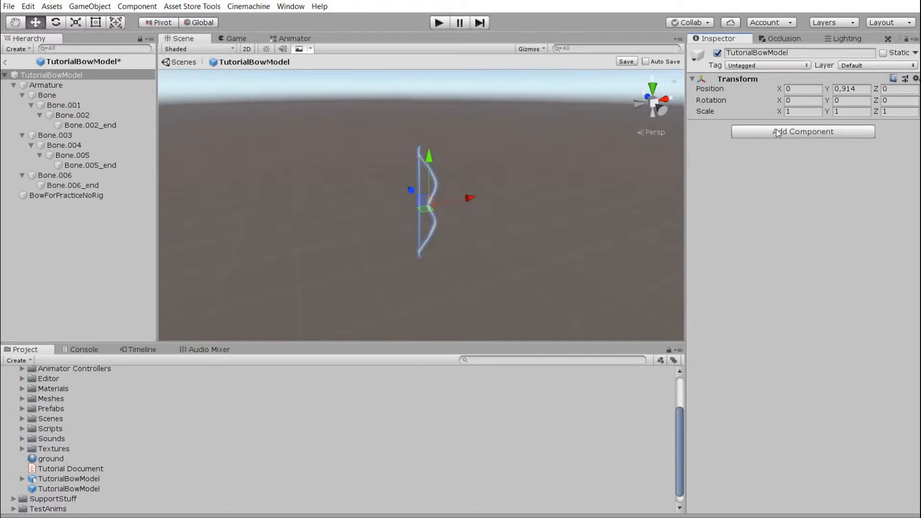
pyautogui.write('sta')
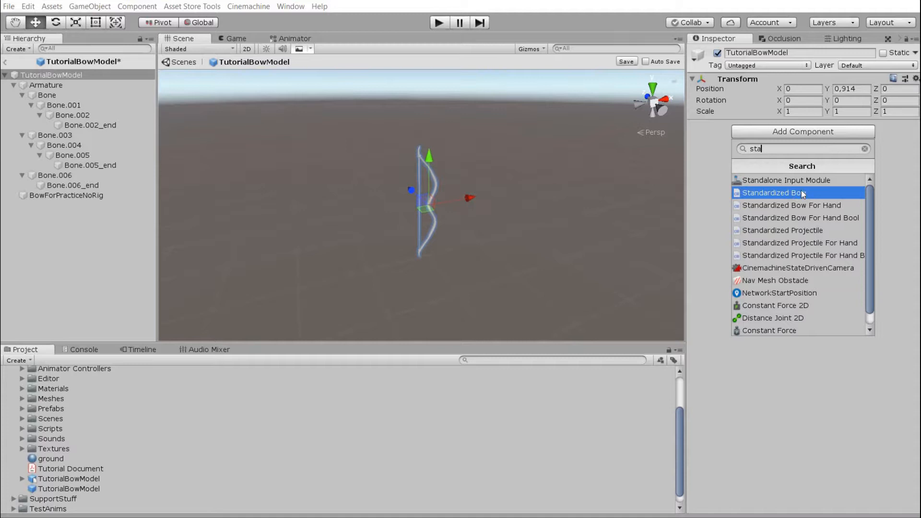
pyautogui.moveTo(838, 205)
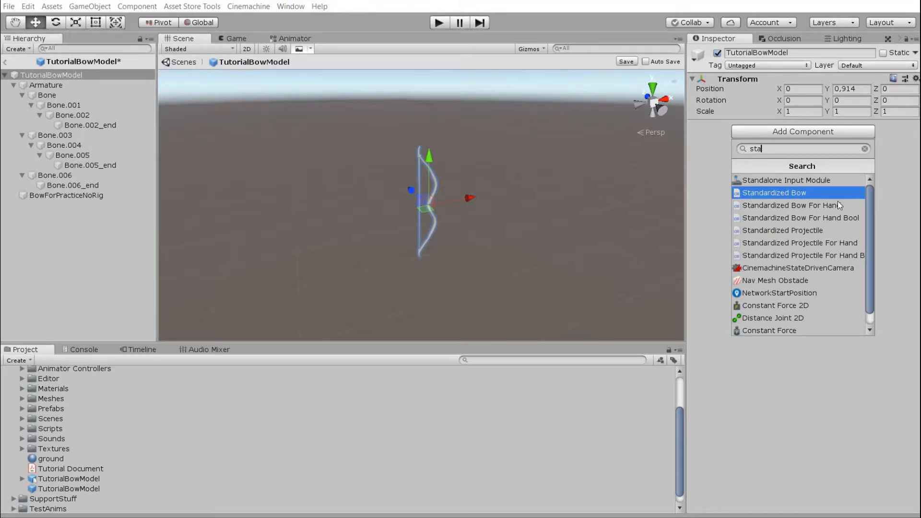
pyautogui.moveTo(792, 205)
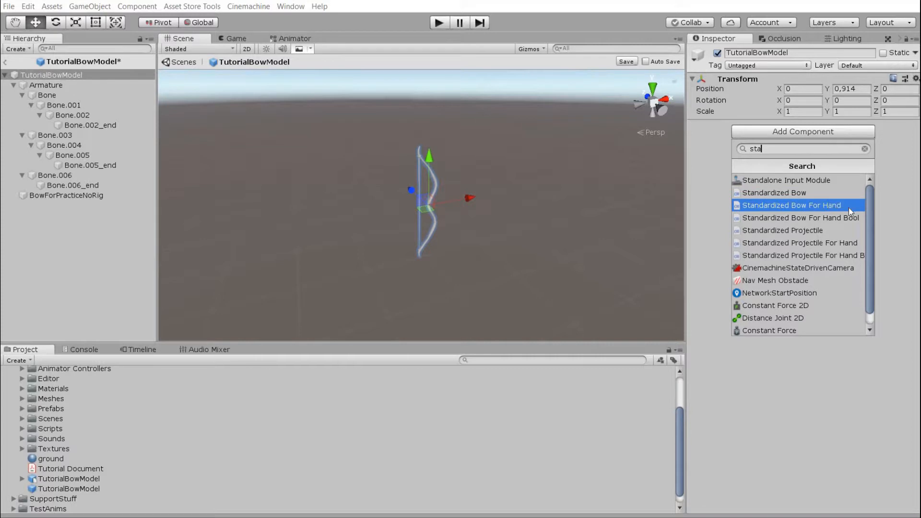
pyautogui.moveTo(799, 218)
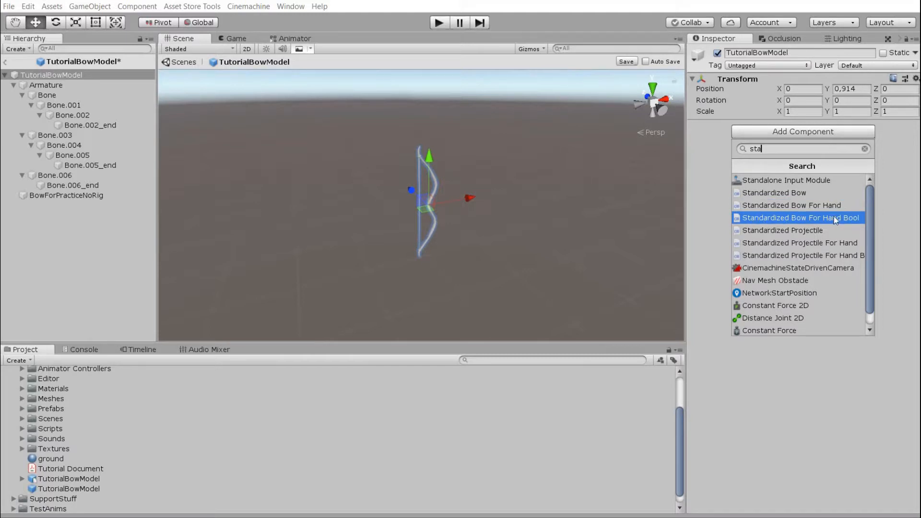
pyautogui.moveTo(787, 193)
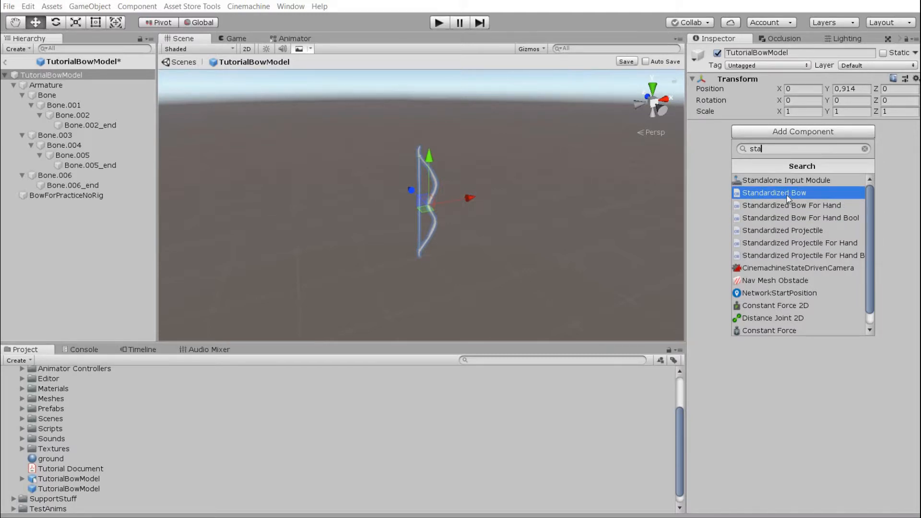
pyautogui.click(774, 193)
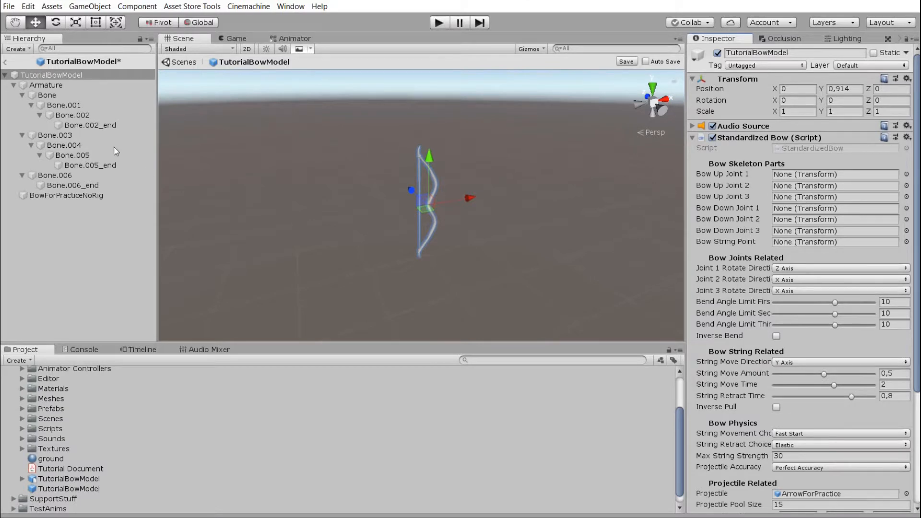
pyautogui.moveTo(788, 187)
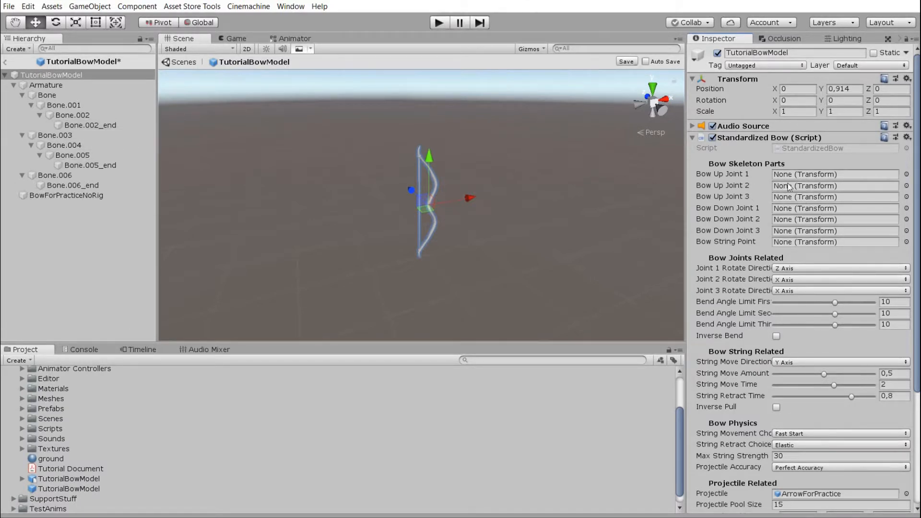
# Use Find Bow Rig Joints to assign Bone through Bone.006 to the skeleton slots
pyautogui.scroll(-3)
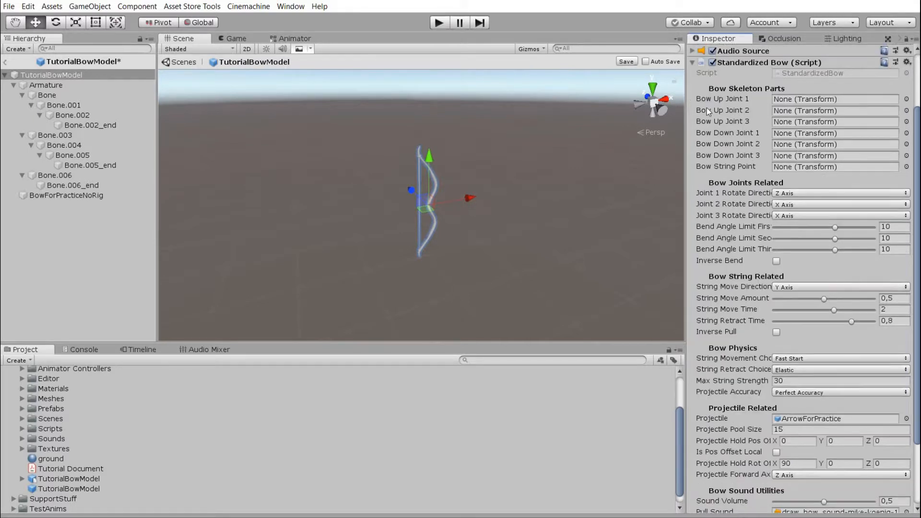
pyautogui.scroll(-3)
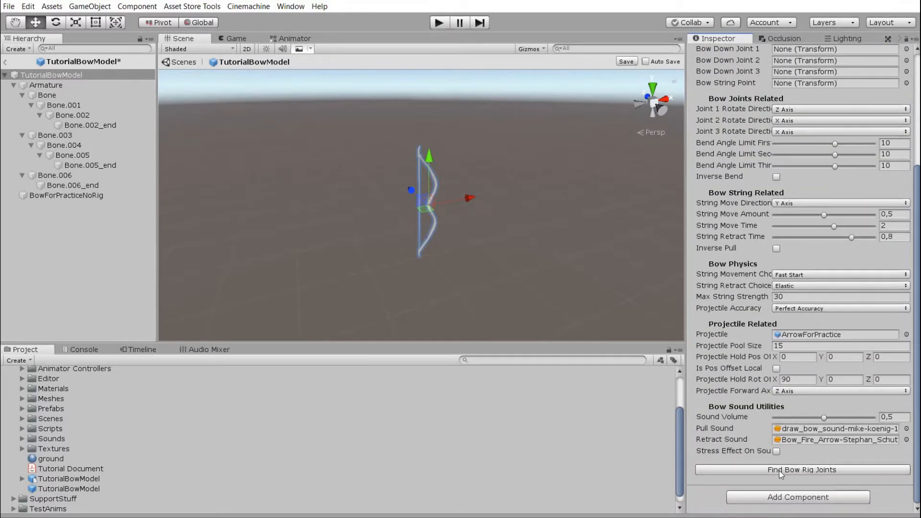
pyautogui.scroll(-3)
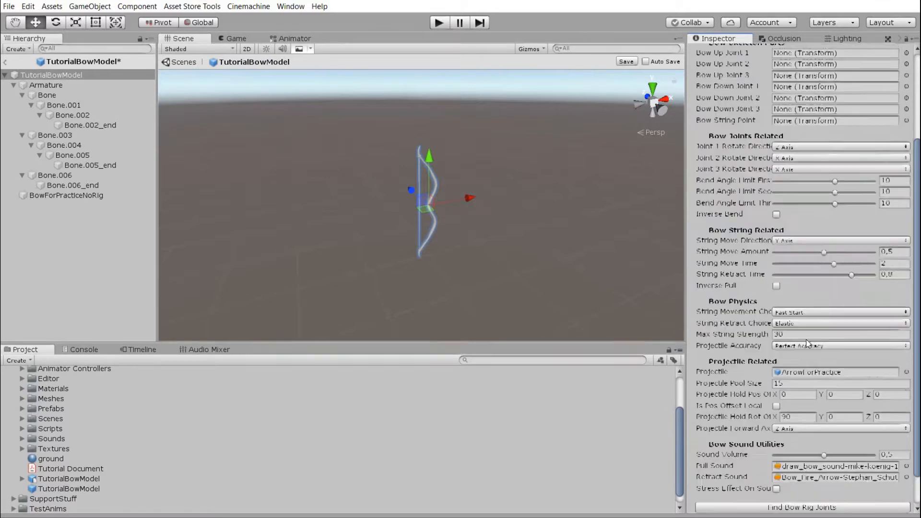
pyautogui.scroll(-3)
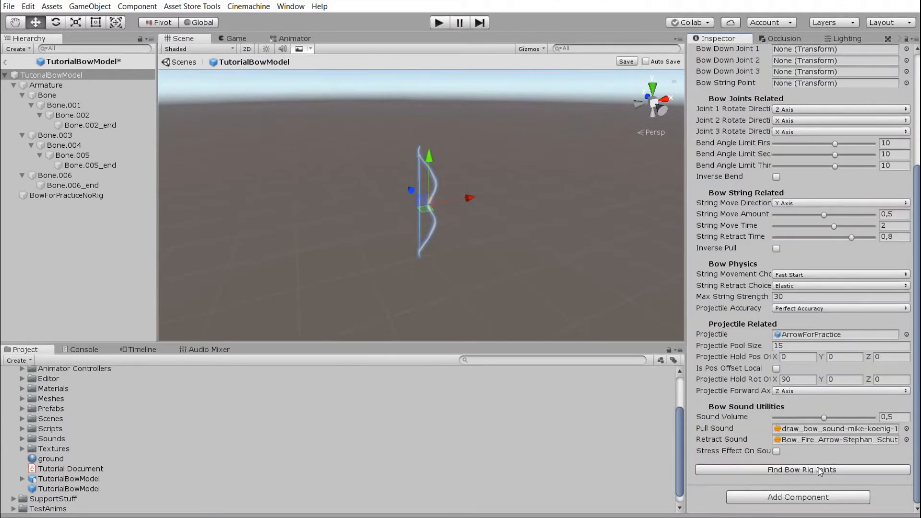
pyautogui.click(800, 469)
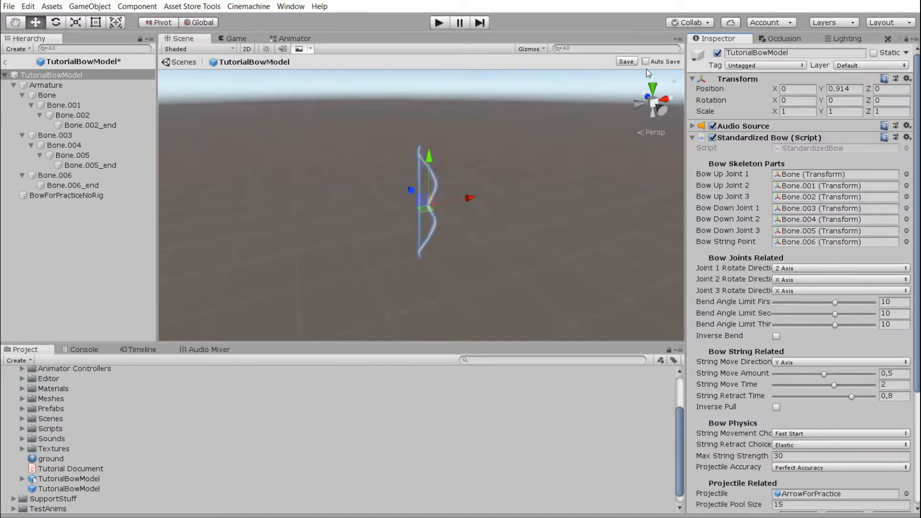
# Exit prefab mode, play TutorialScene to fire practice arrows, then reselect TutorialBowModel
pyautogui.click(624, 61)
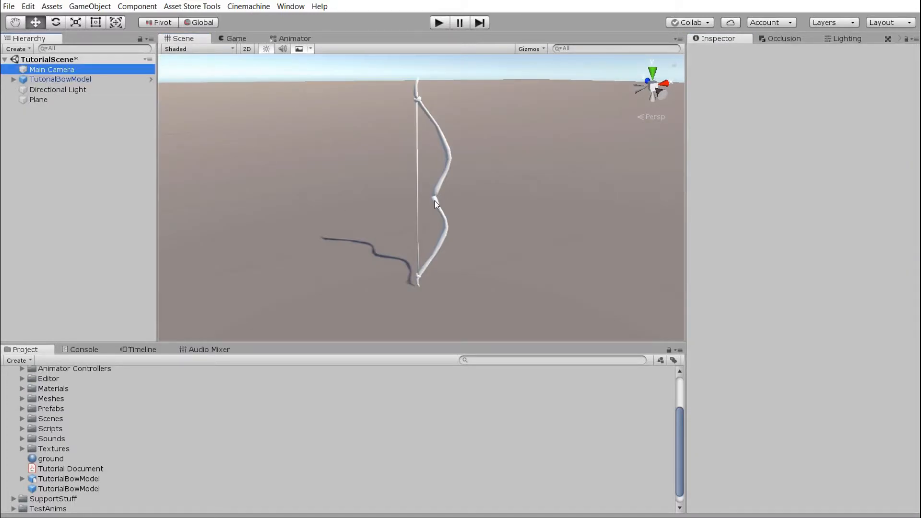
pyautogui.click(52, 69)
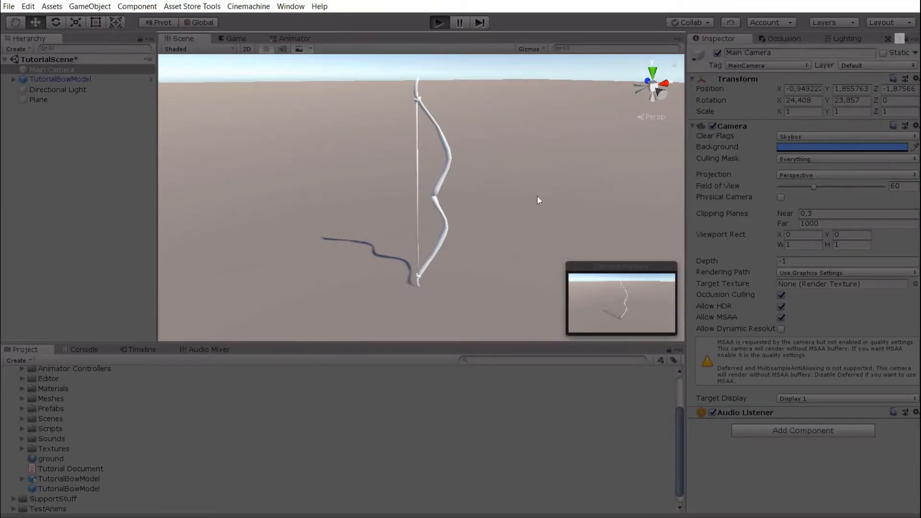
pyautogui.moveTo(505, 148)
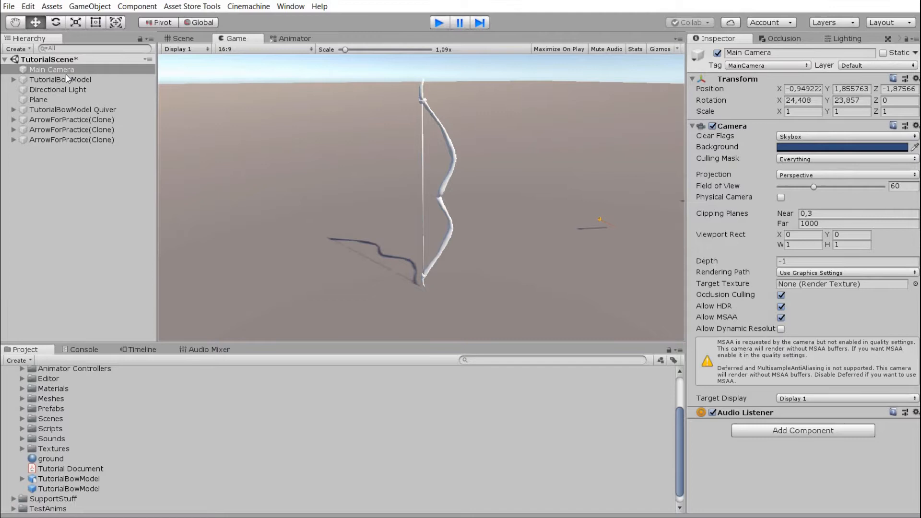
pyautogui.click(61, 79)
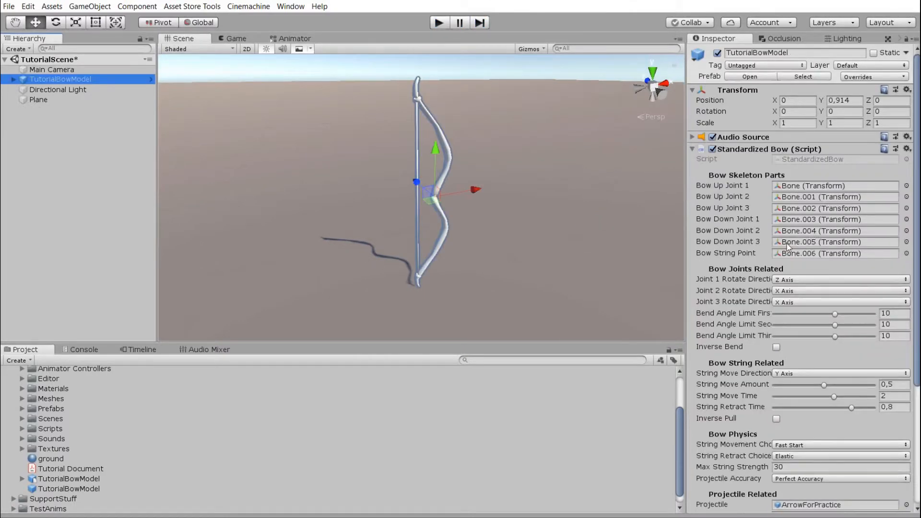
# Scroll to Projectile Related and open the ArrowForPractice prefab for editing
pyautogui.scroll(-3)
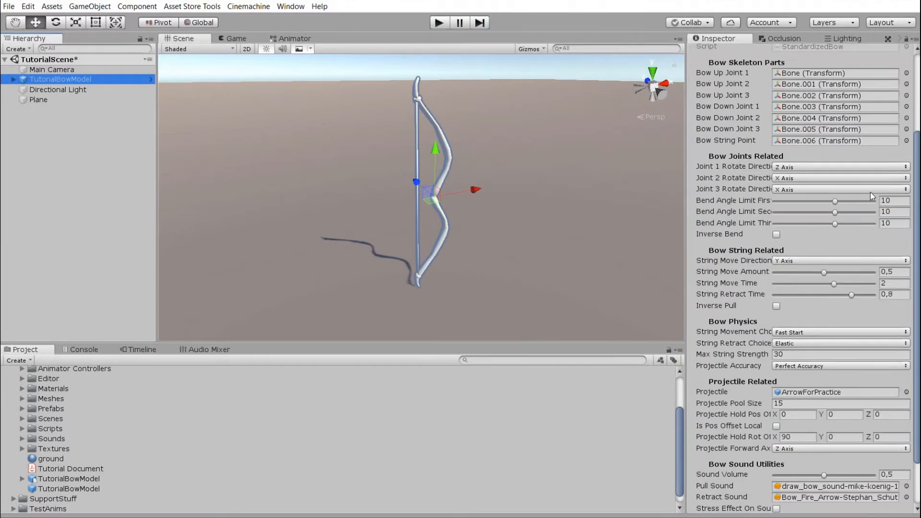
pyautogui.scroll(-3)
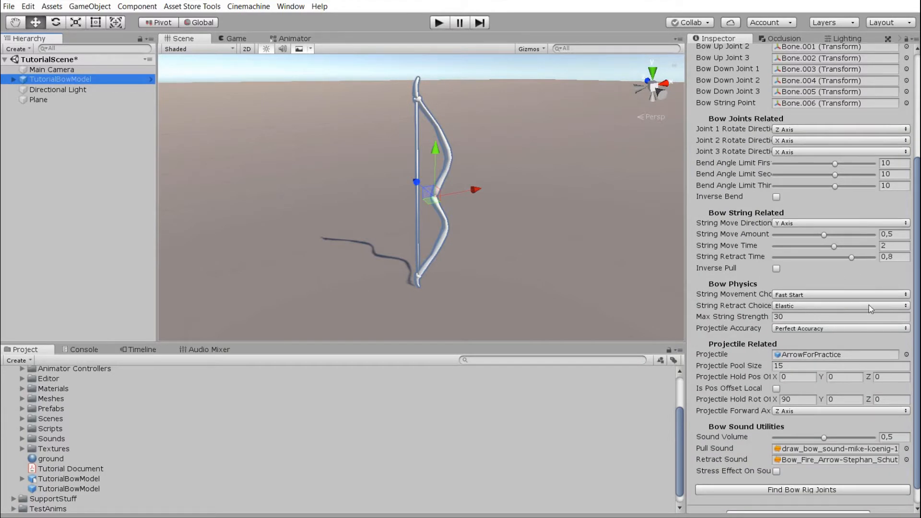
pyautogui.moveTo(803, 395)
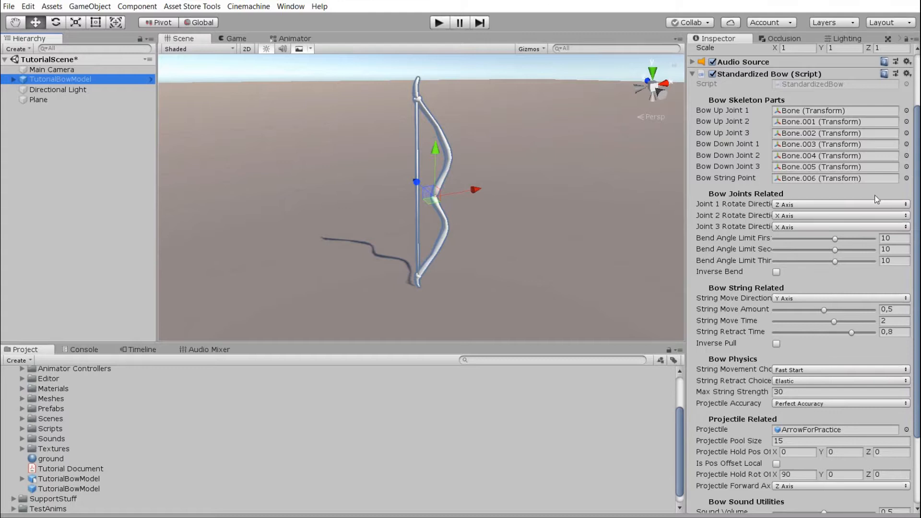
pyautogui.scroll(-3)
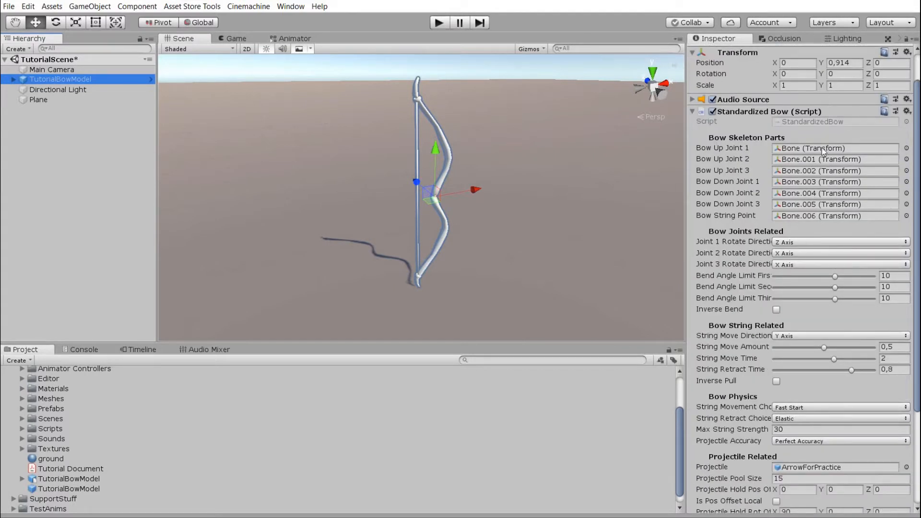
pyautogui.scroll(-3)
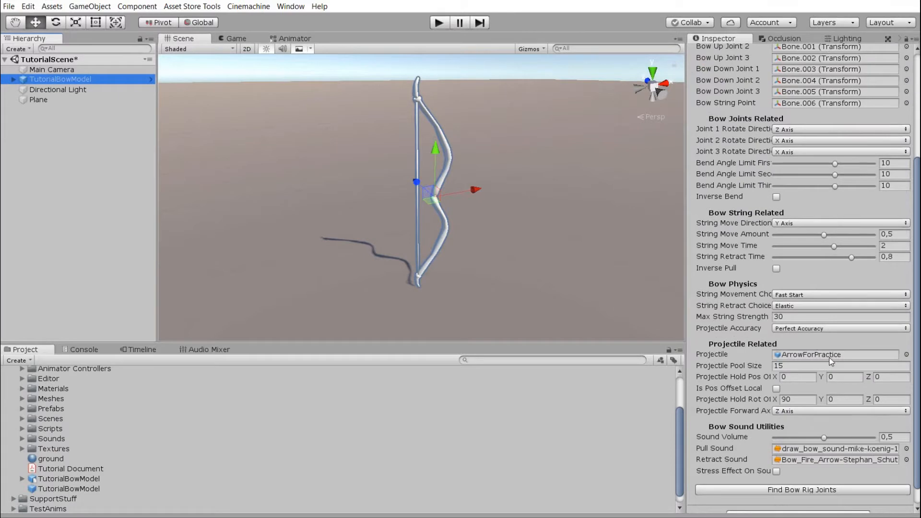
pyautogui.doubleClick(83, 458)
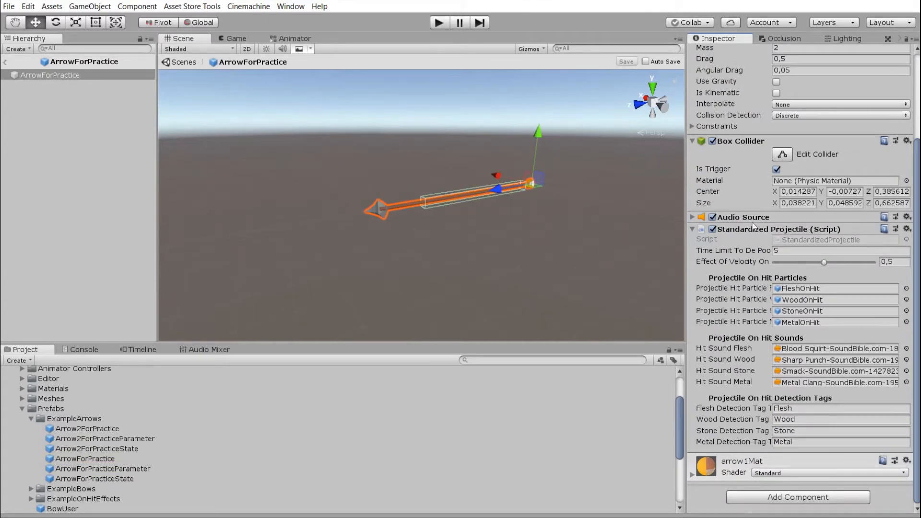
pyautogui.moveTo(818, 305)
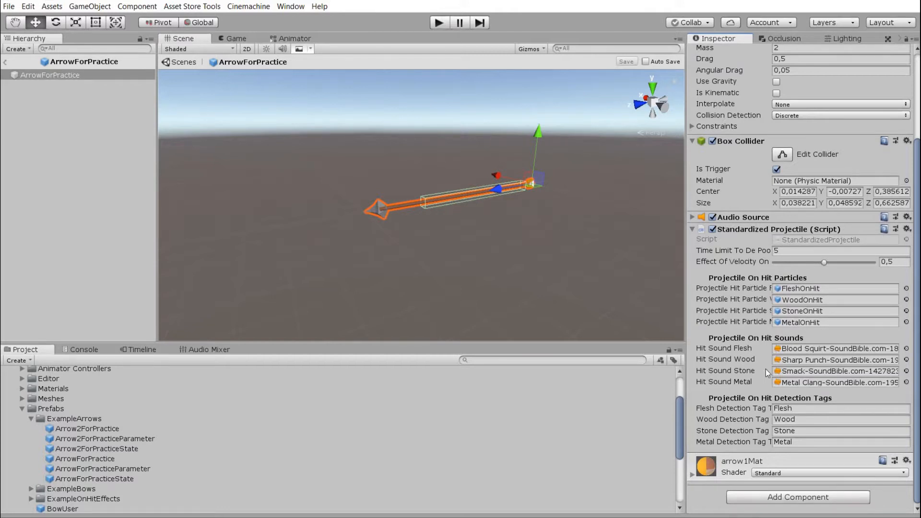
pyautogui.moveTo(844, 353)
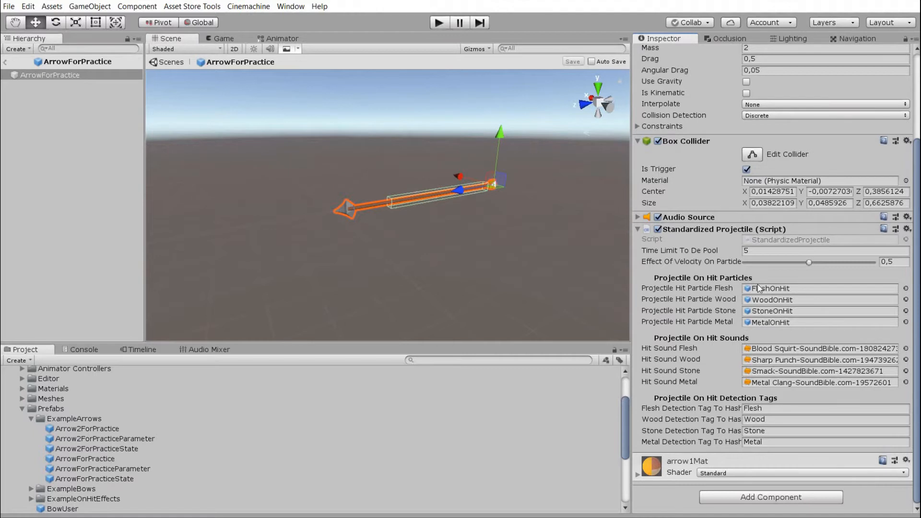
pyautogui.moveTo(782, 362)
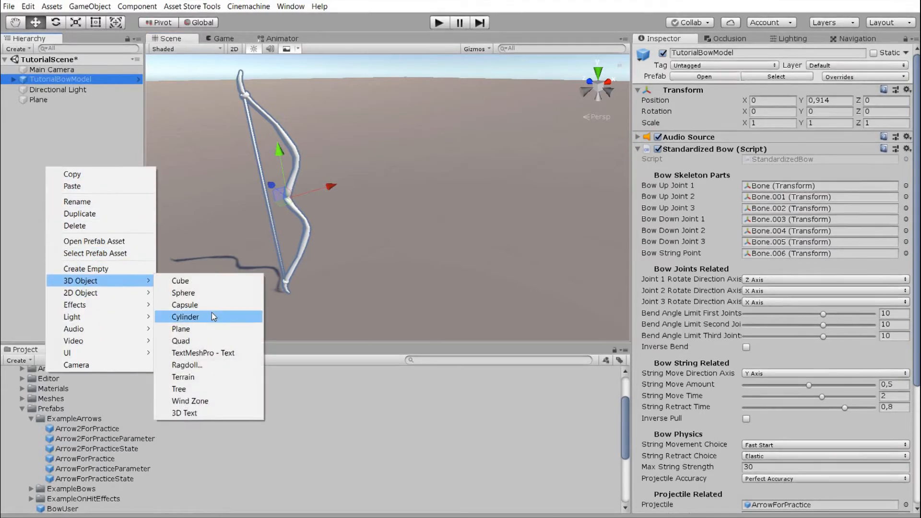
# Add a Cube tagged Metal, duplicate it with Ctrl+D into Cube (1) placed nearby
pyautogui.click(179, 280)
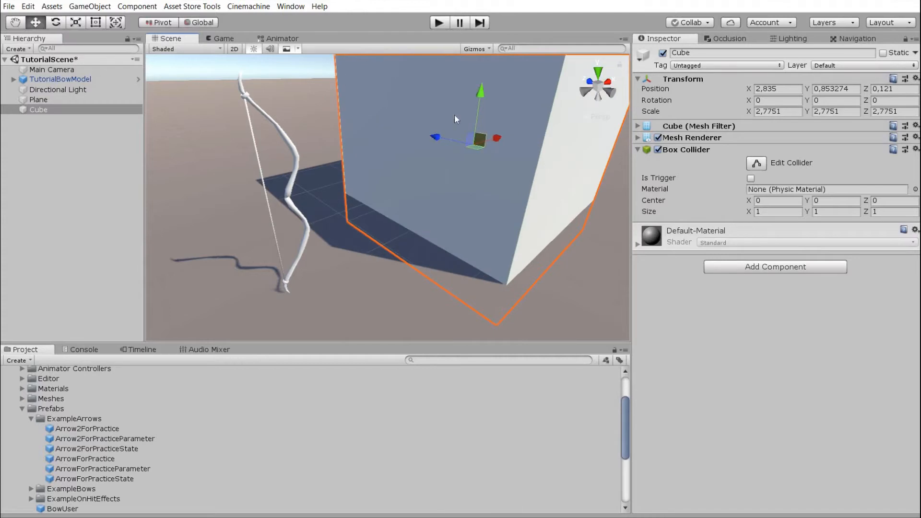
pyautogui.click(725, 65)
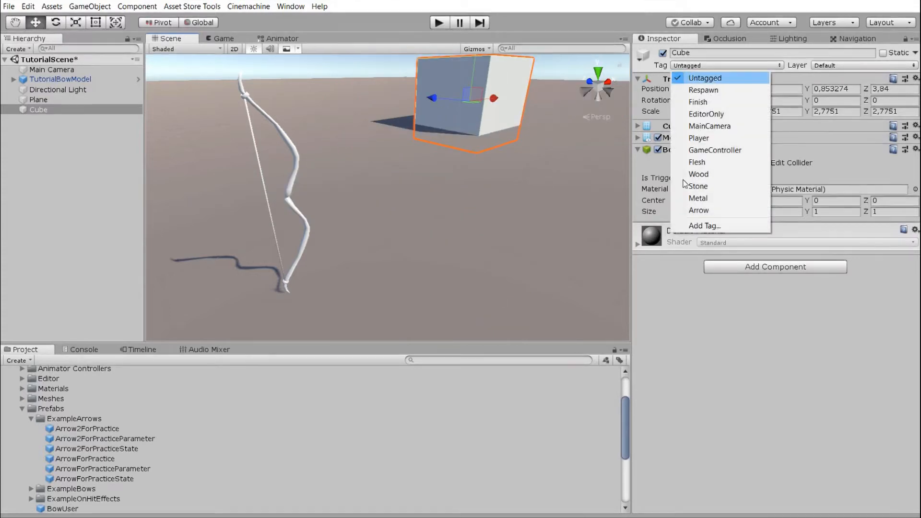
pyautogui.moveTo(722, 173)
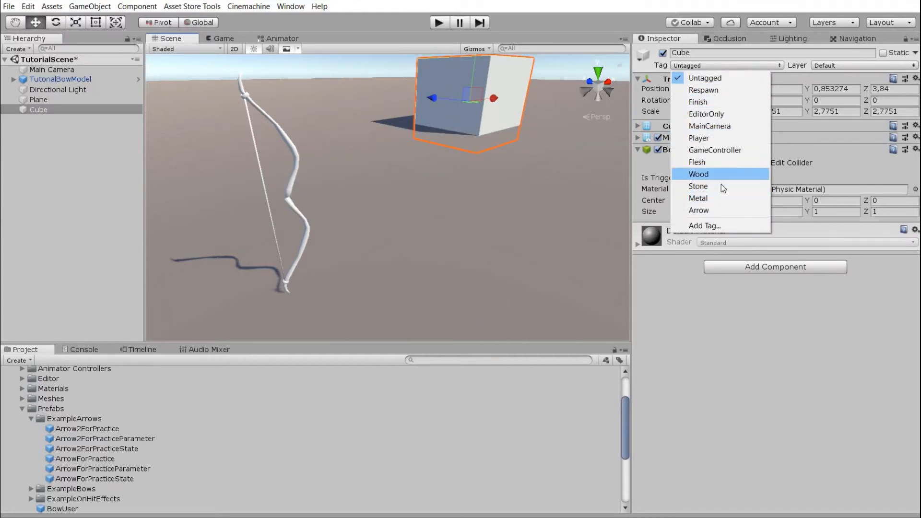
pyautogui.click(699, 198)
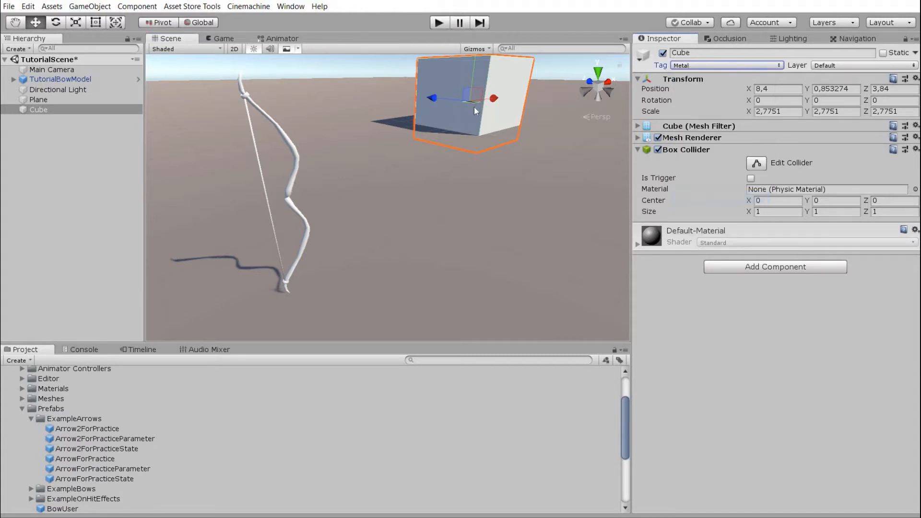
pyautogui.press('ctrl+d')
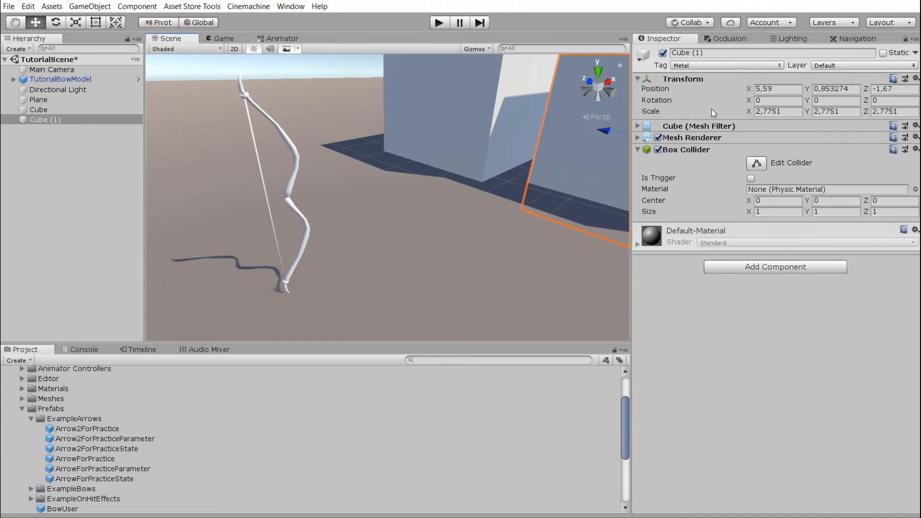
pyautogui.click(726, 65)
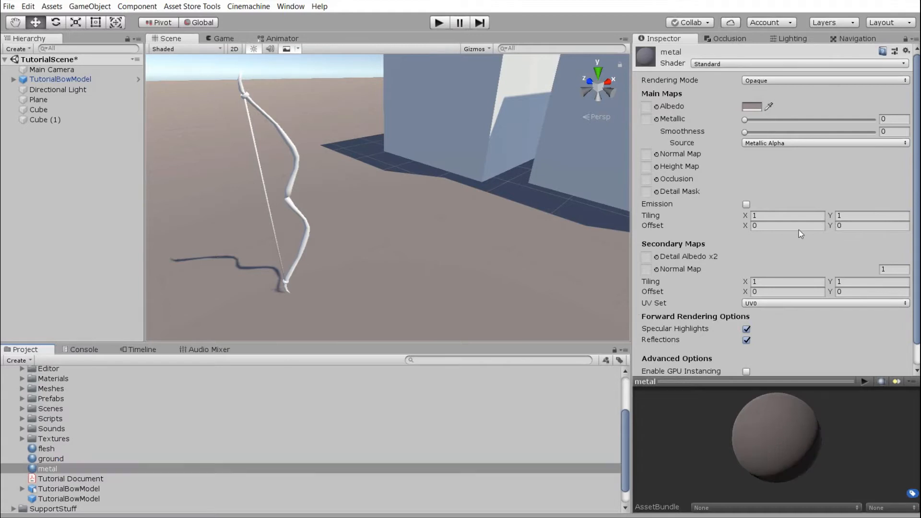
# Set metal Albedo near black and flesh Albedo red on the cubes, then play the scene
pyautogui.click(753, 107)
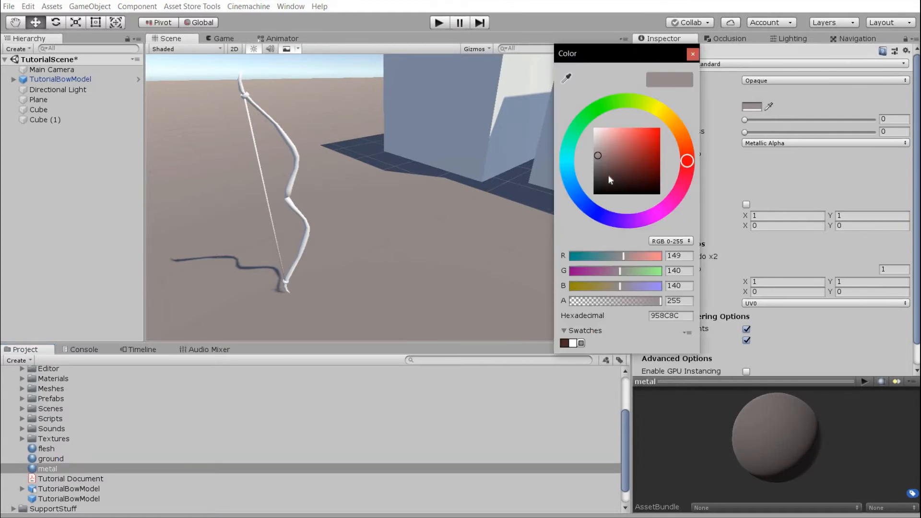
pyautogui.click(692, 54)
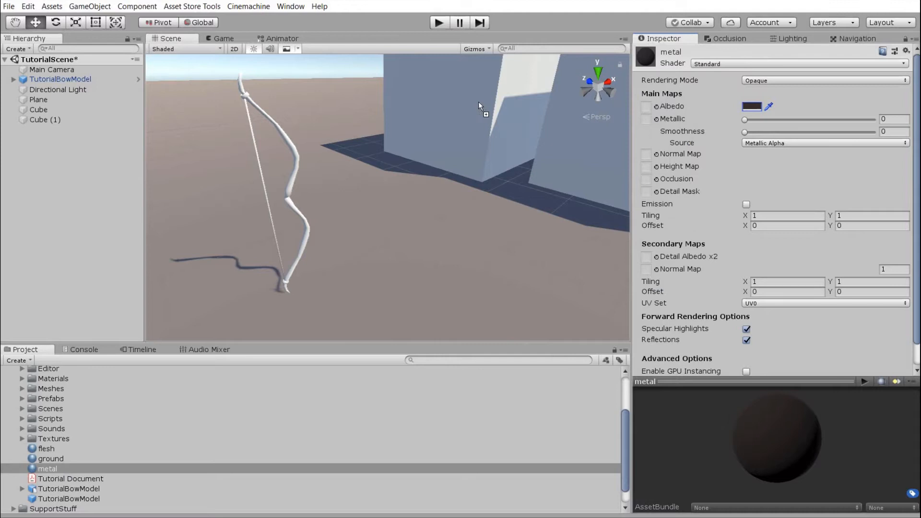
pyautogui.click(46, 448)
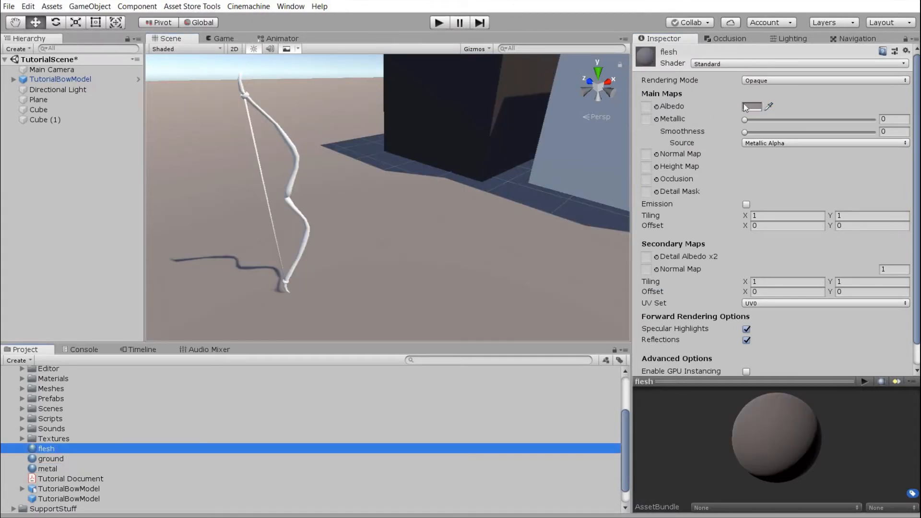
pyautogui.click(751, 107)
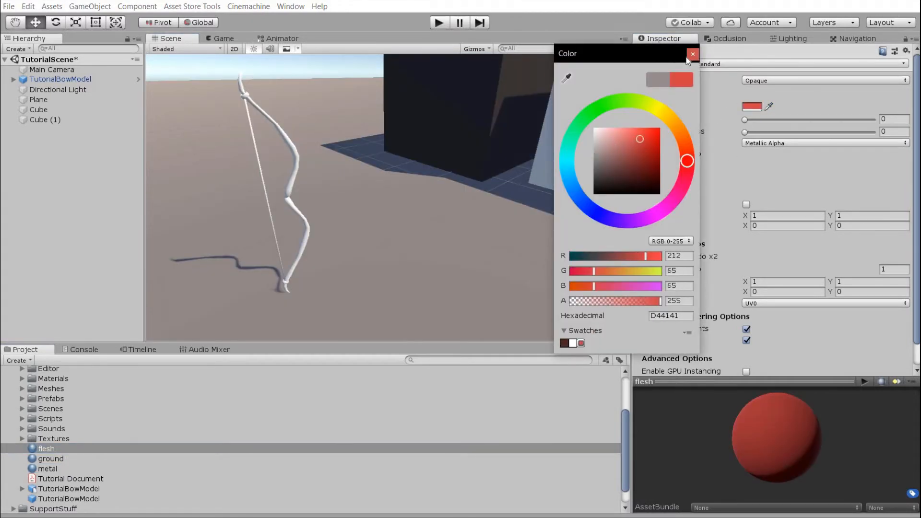
pyautogui.click(693, 54)
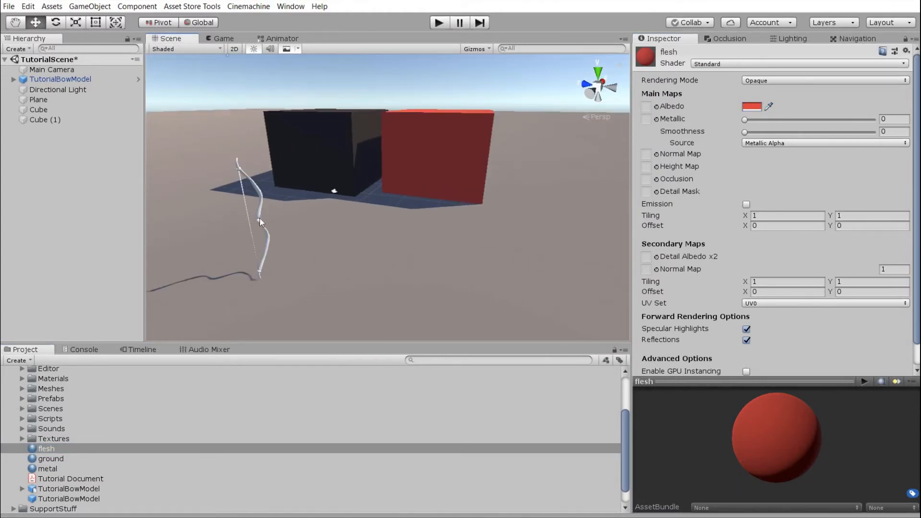
pyautogui.click(60, 79)
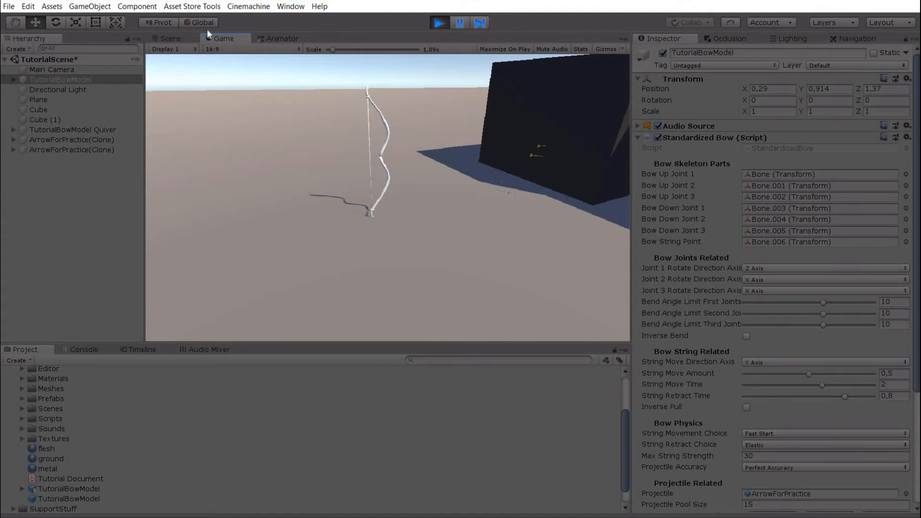
# End Play mode from the Scene view with the Main Camera selected in the Hierarchy
pyautogui.click(171, 38)
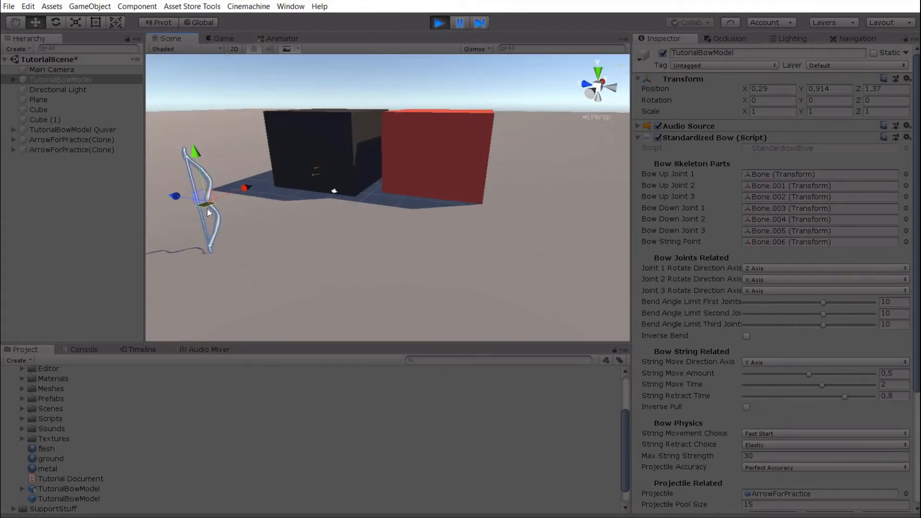
pyautogui.click(52, 69)
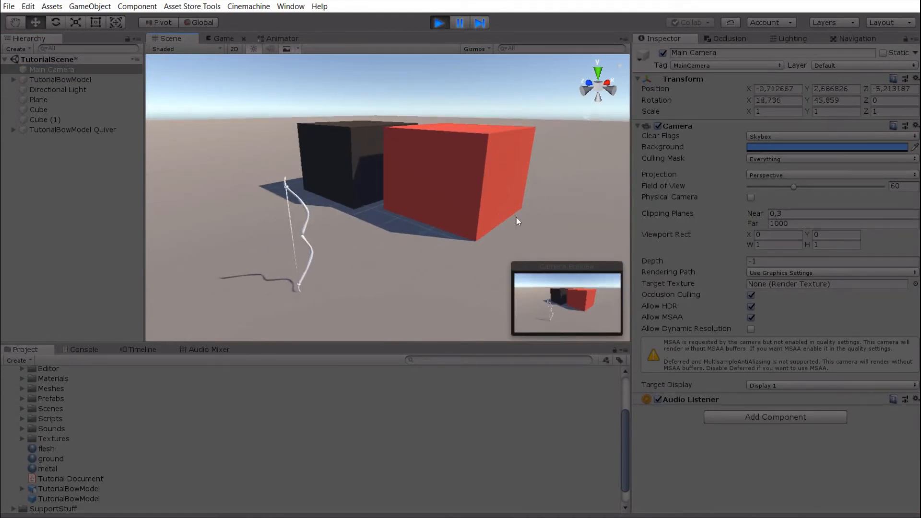
pyautogui.click(224, 38)
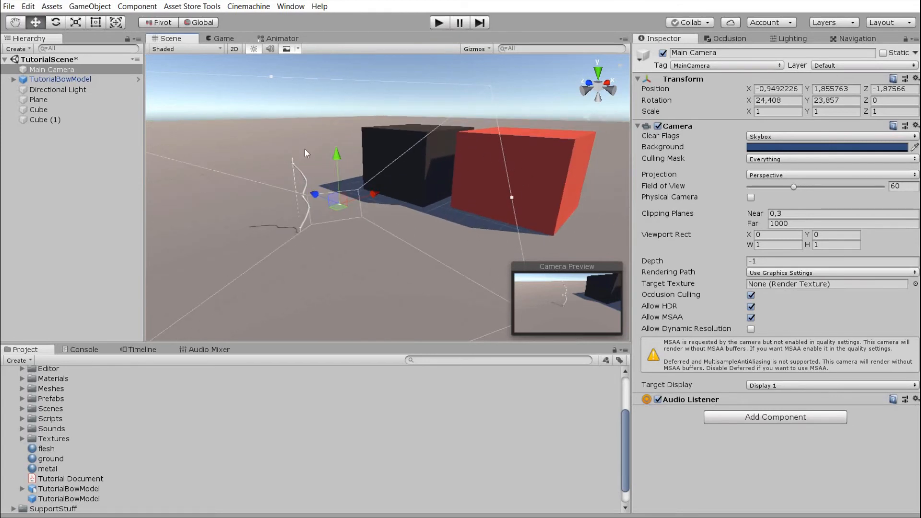
# Select TutorialBowModel and frame the bow with both cubes in the Scene view
pyautogui.moveTo(305, 152); pyautogui.dragTo(524, 210)
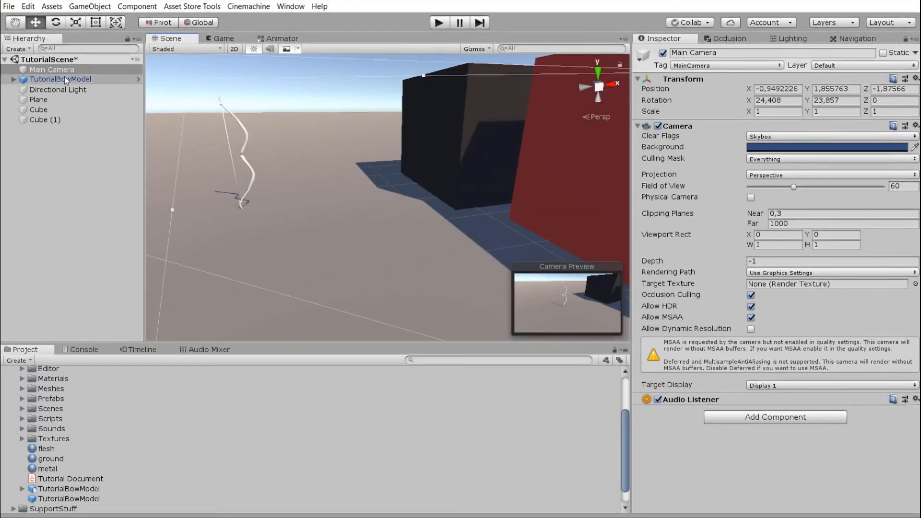
pyautogui.click(61, 79)
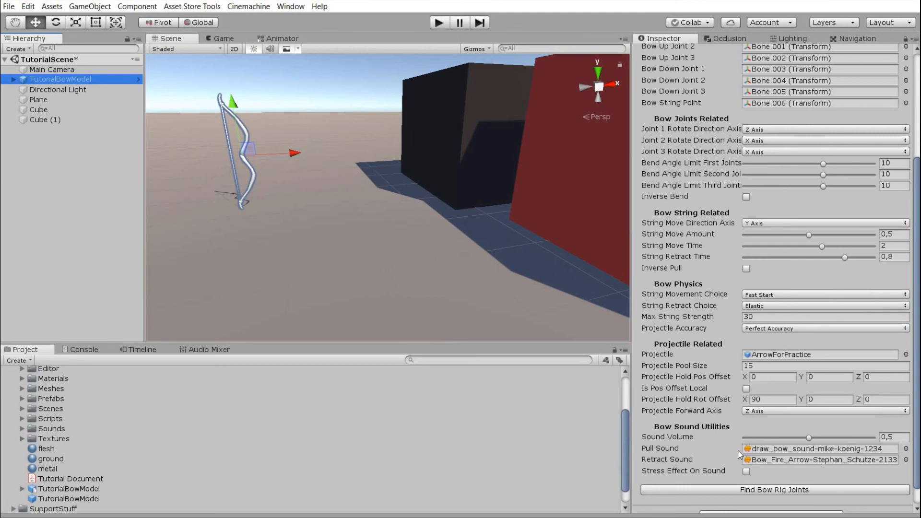
pyautogui.moveTo(778, 449)
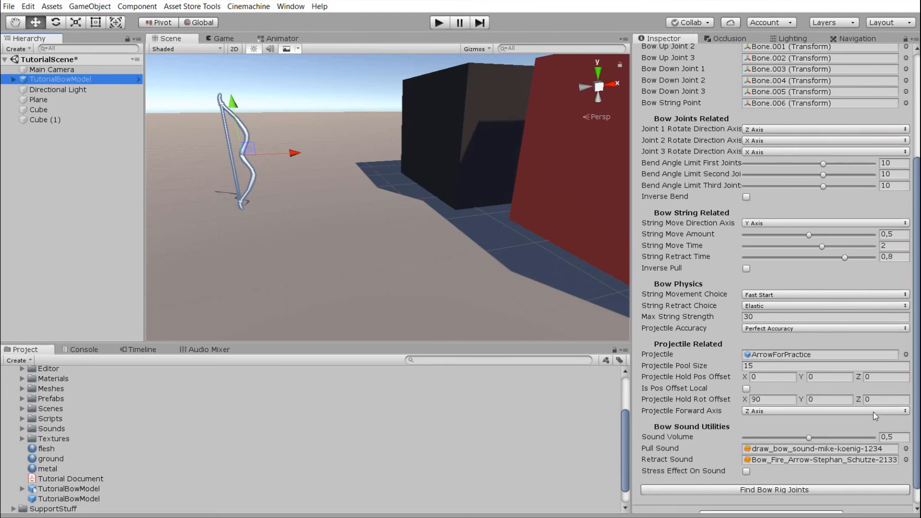
pyautogui.moveTo(891, 484)
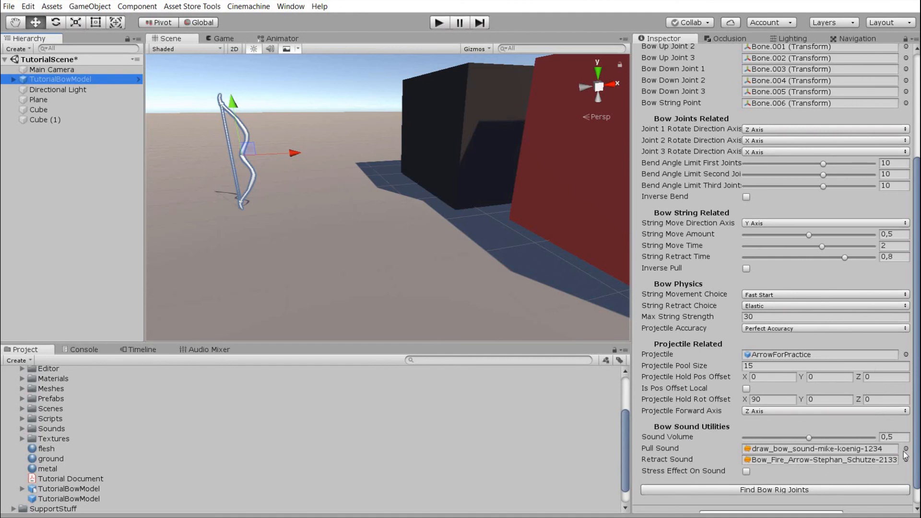
pyautogui.moveTo(386, 176)
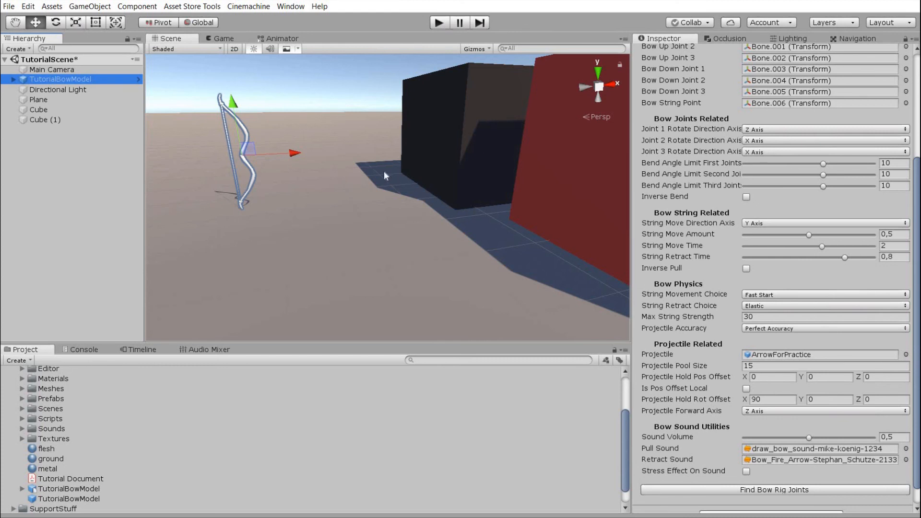
pyautogui.moveTo(384, 175); pyautogui.dragTo(445, 176)
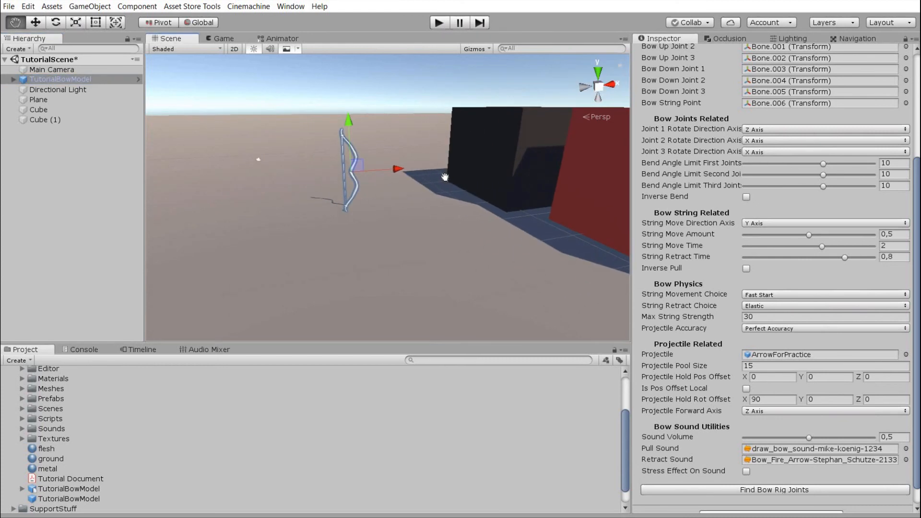